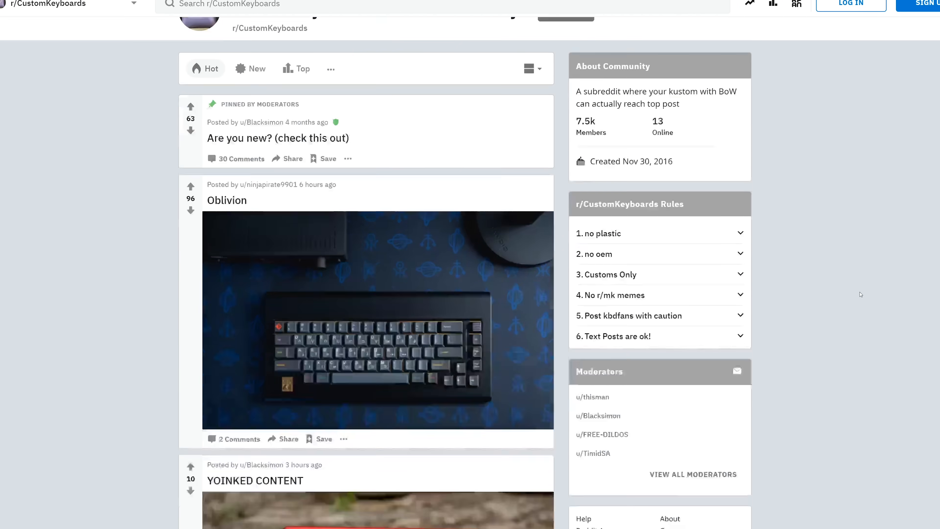
Scroll down the r/CustomKeyboards Hot feed to see more posted keyboard builds.
scroll("down", 3)
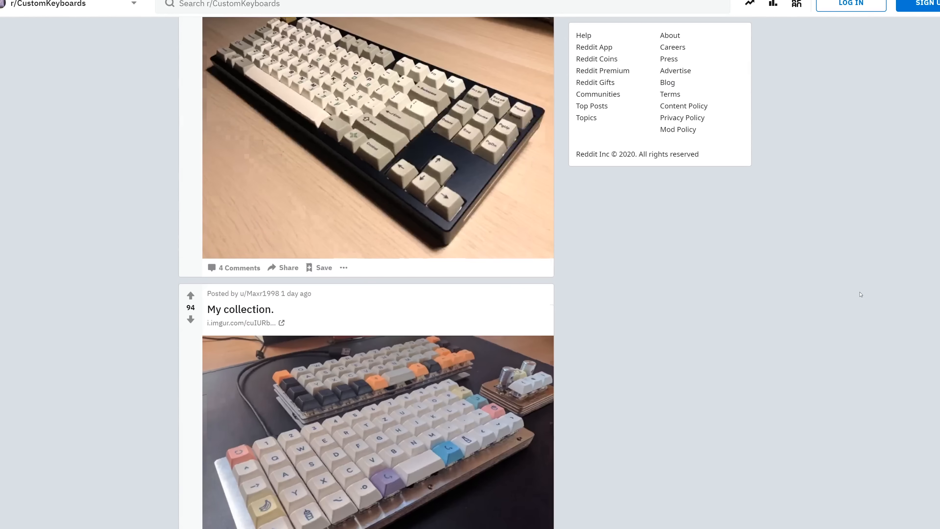
scroll("down", 3)
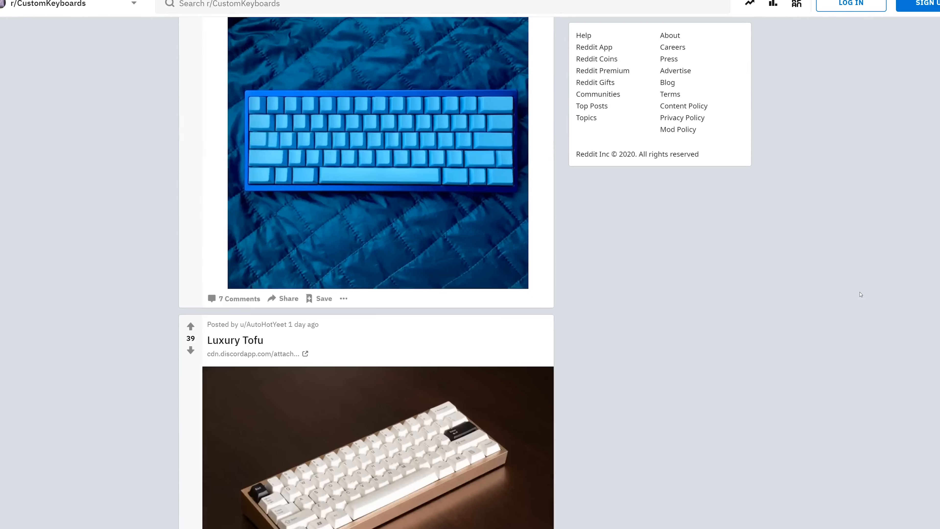
scroll("down", 3)
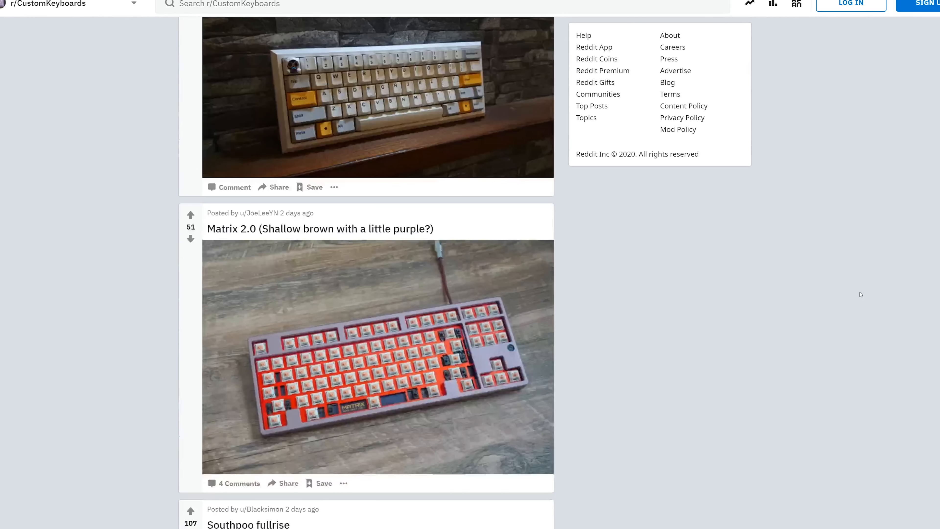
scroll("down", 3)
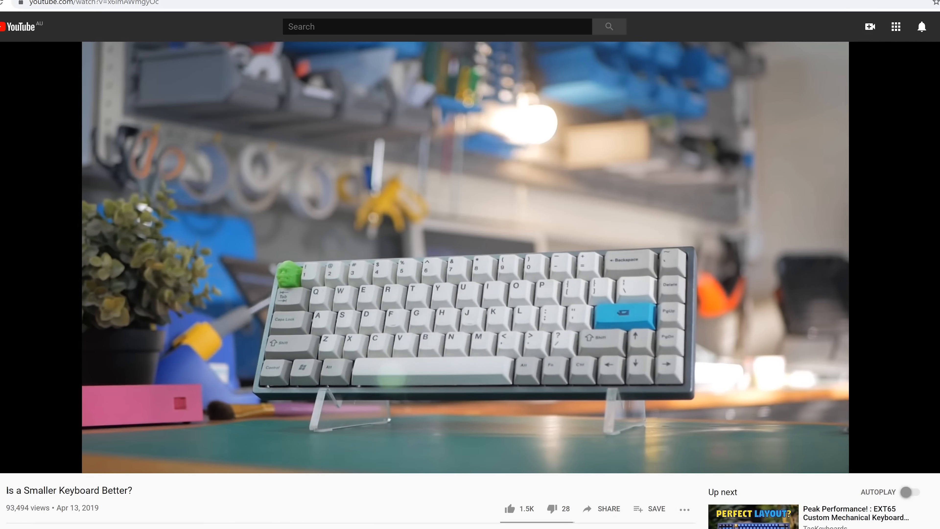
Browse AliExpress '61 mechanical keyboard' results and open the MOTOSPEED CK61 listing.
double_click(68, 489)
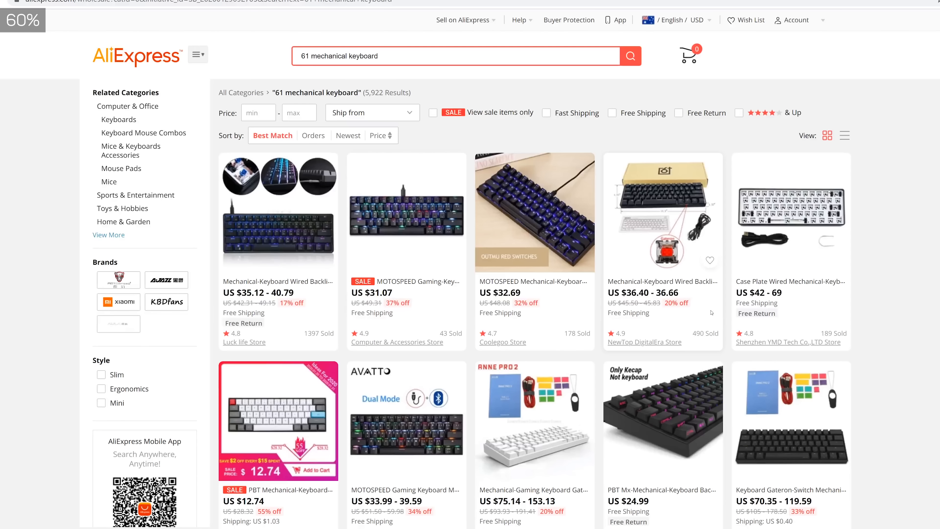
scroll("down", 3)
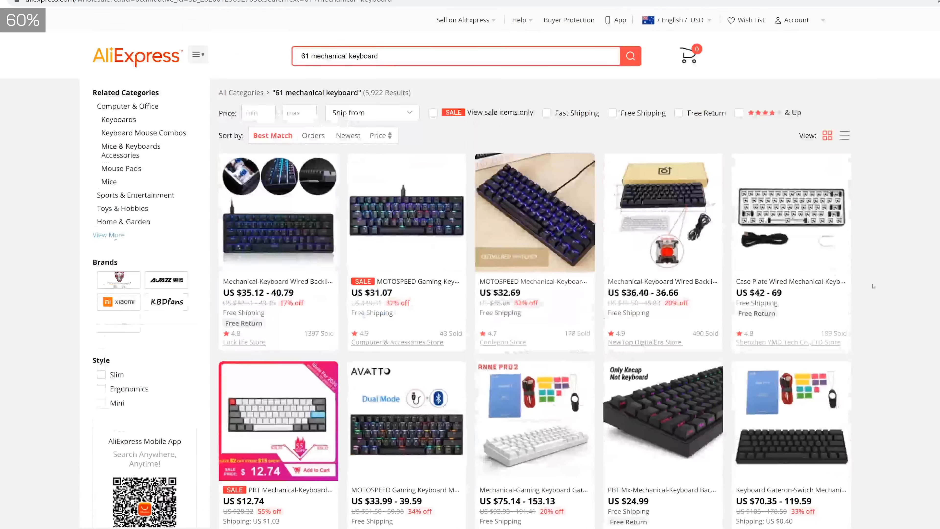
left_click(406, 211)
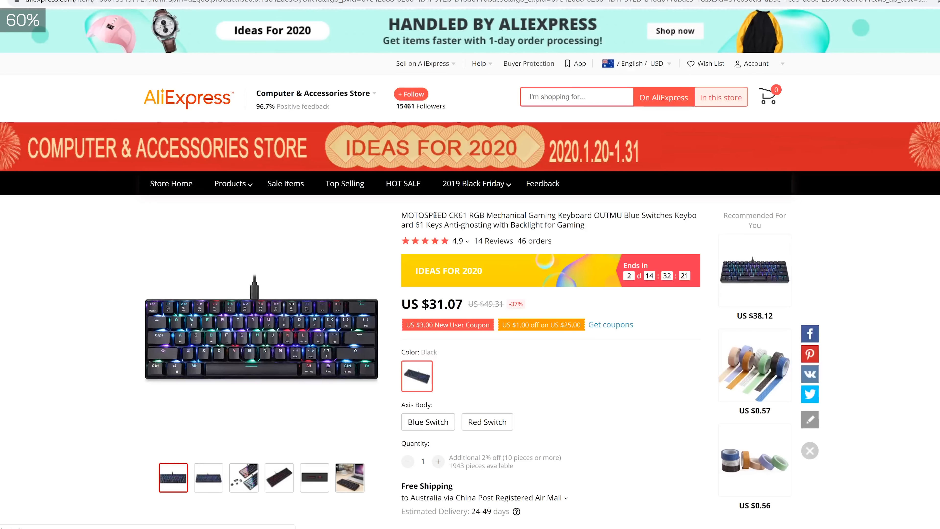
Move past the Drop Preonic kit page to Keebio's Iris split keyboard PCB listing.
scroll("down", 3)
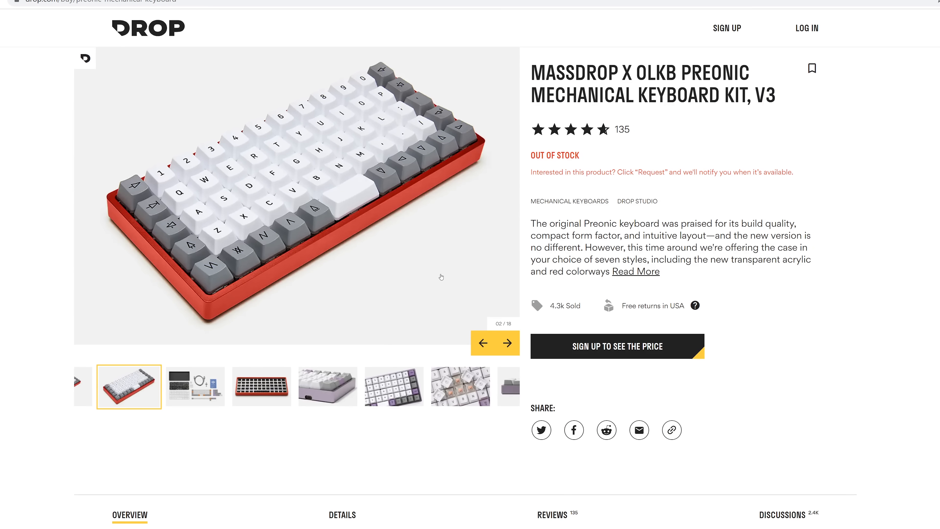
mouse_move(368, 420)
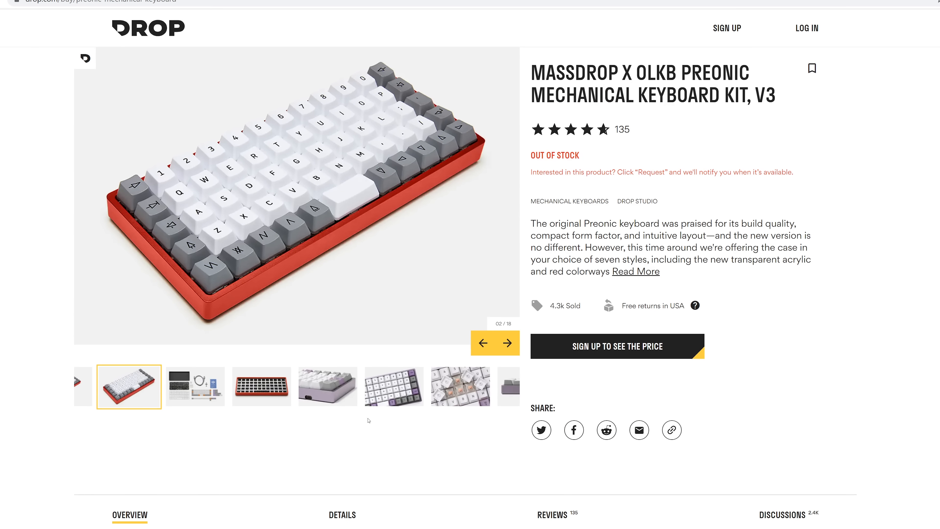
left_click(507, 343)
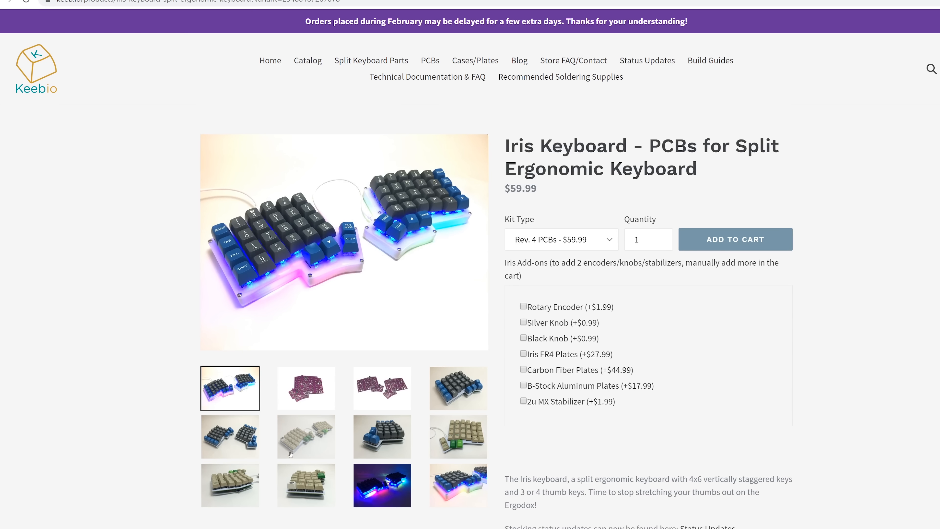
left_click(305, 436)
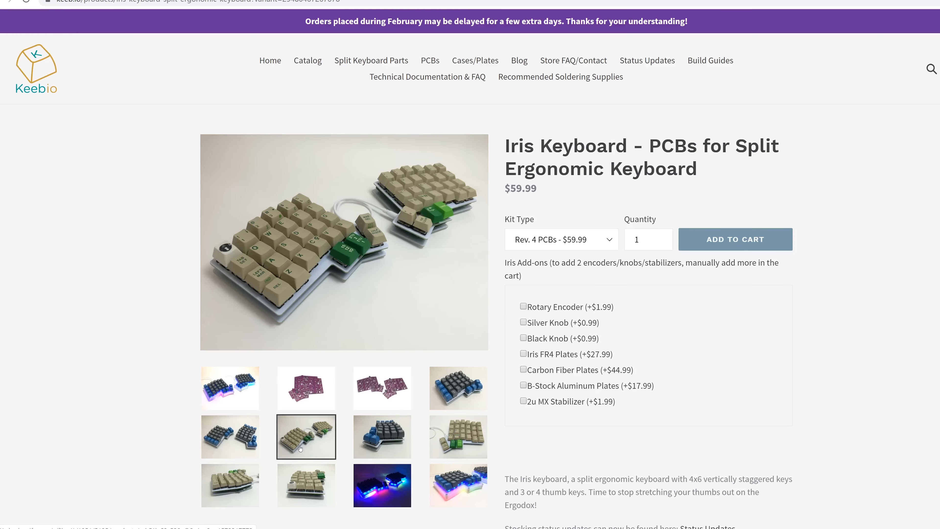
Read down the archived EXT65 left-numpad keyboard page to its plate section.
left_click(458, 485)
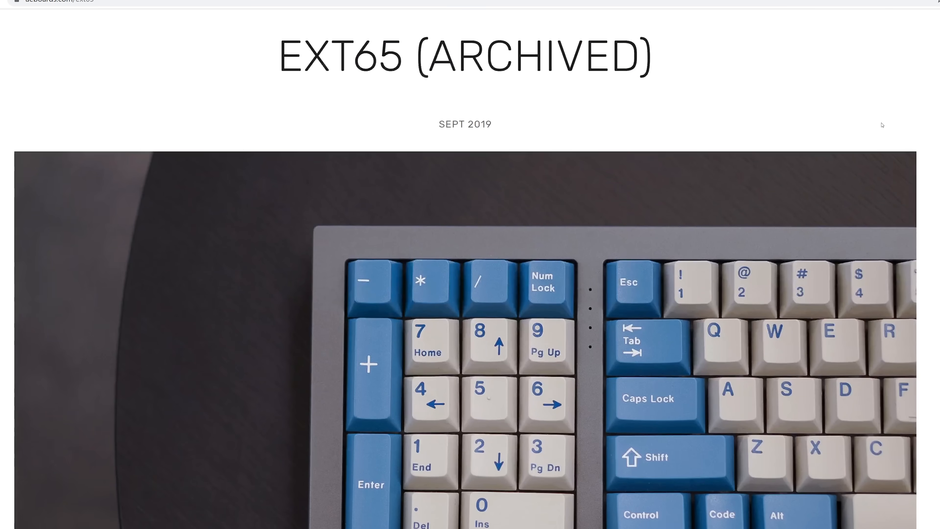
scroll("down", 3)
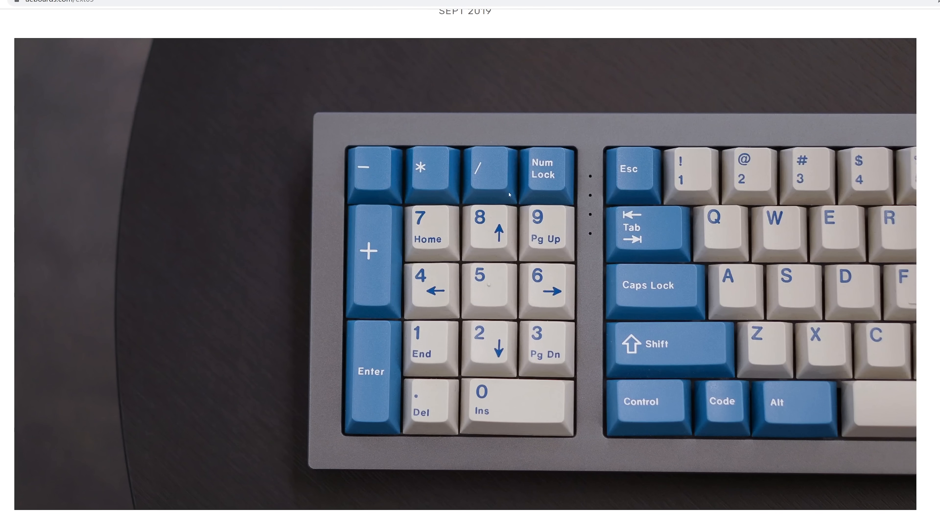
scroll("down", 3)
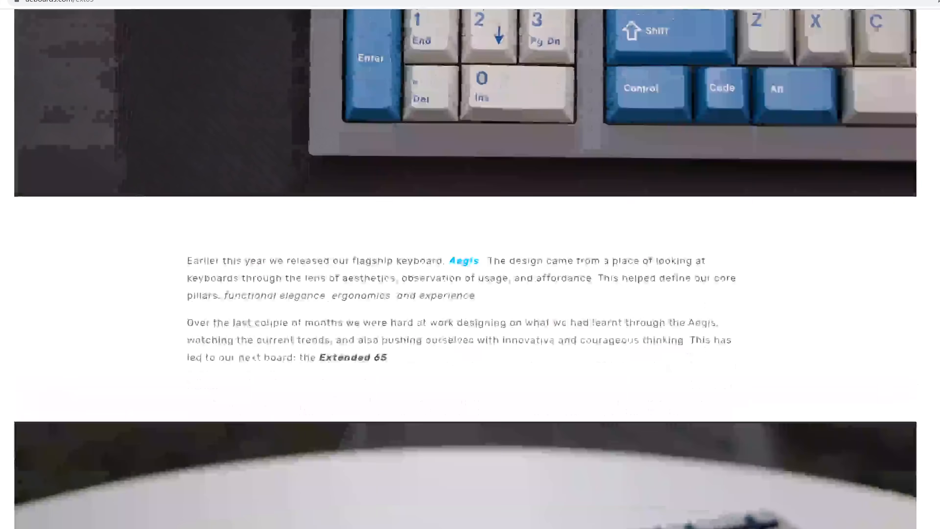
scroll("down", 3)
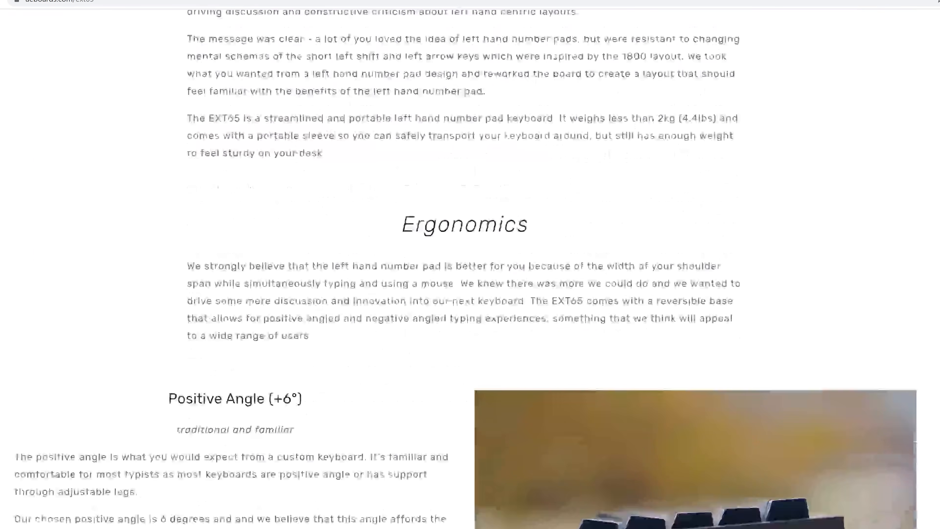
scroll("down", 3)
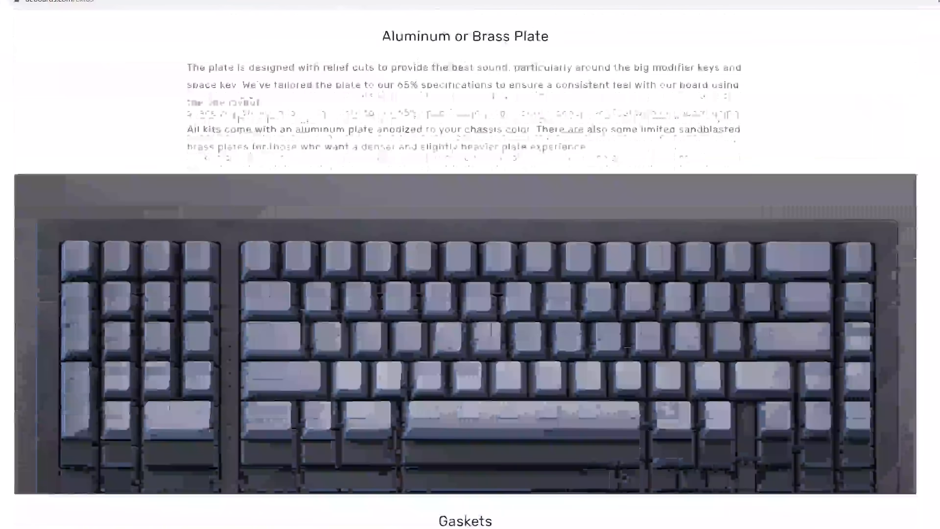
scroll("down", 3)
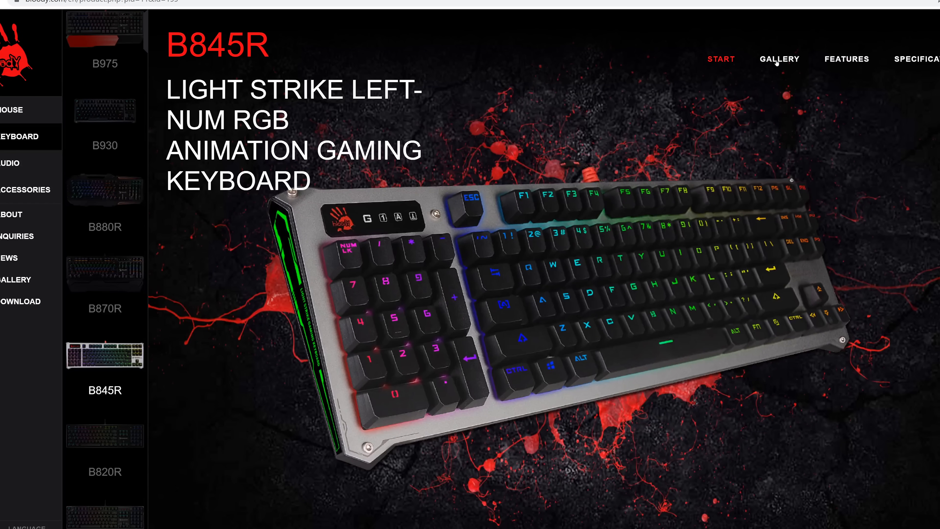
View the B845R gallery's top-down and straight-on keyboard photos.
left_click(778, 59)
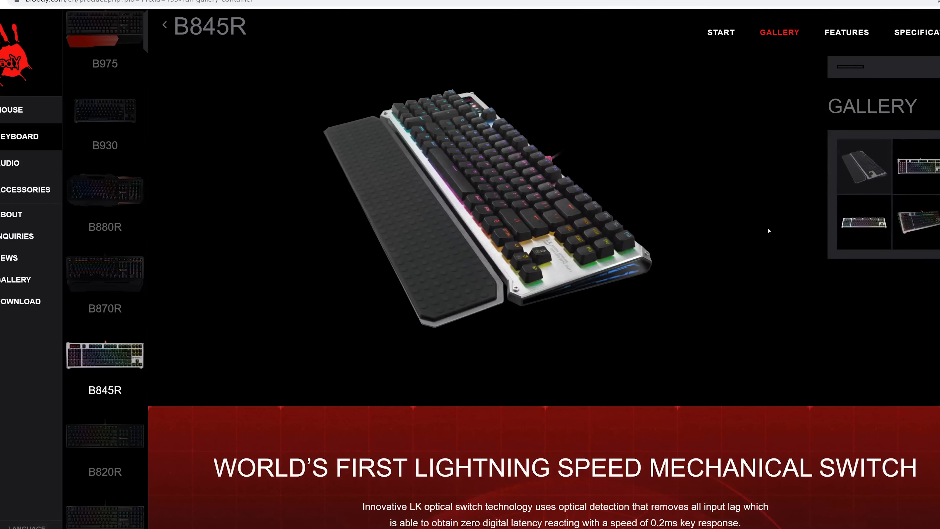
left_click(917, 223)
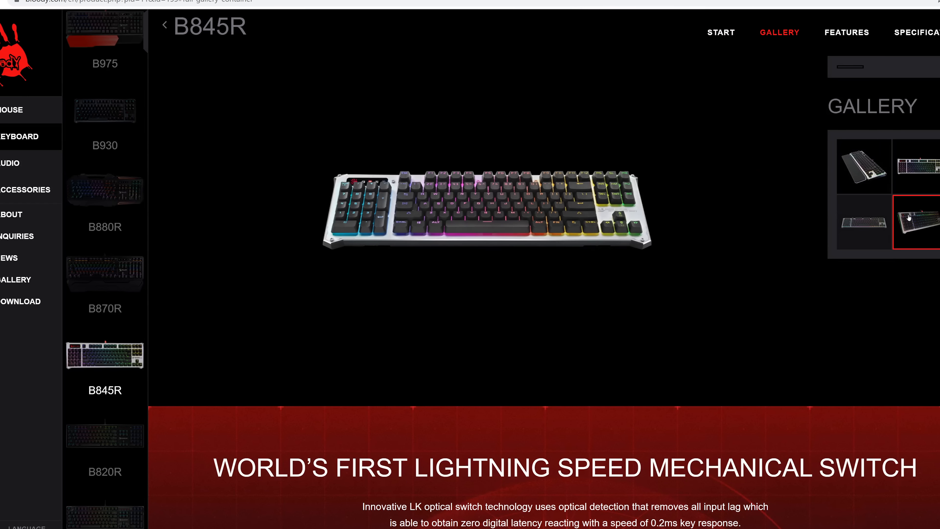
left_click(907, 166)
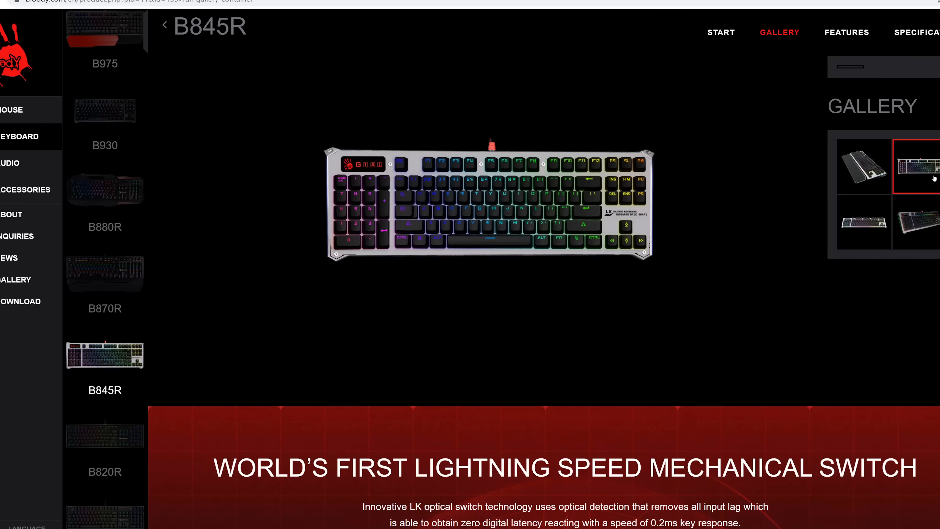